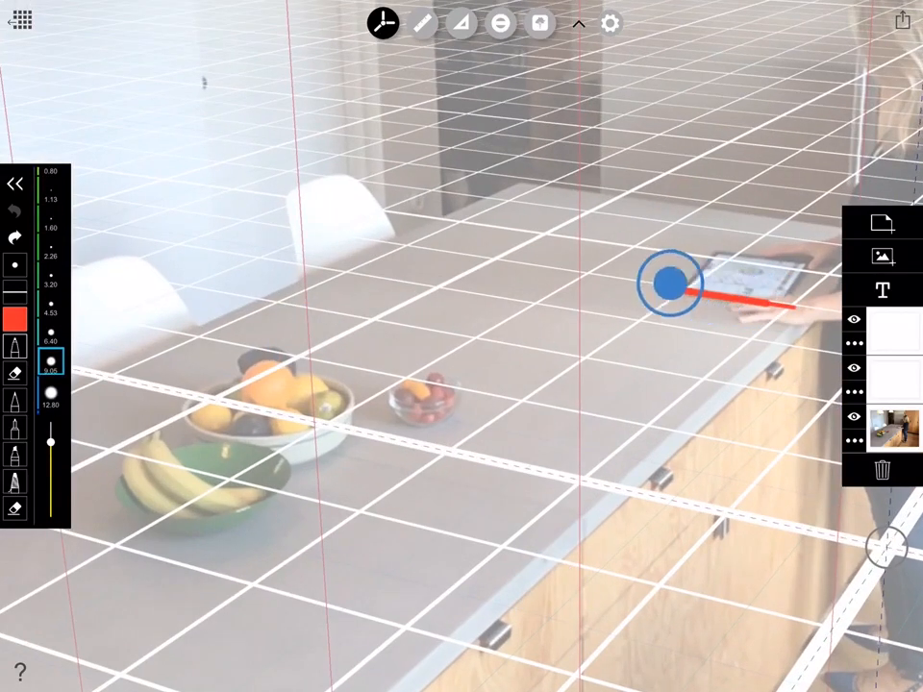
Draw a second red line from the first line's end down-left along the grid to the fruit bowl.
left_click_drag(670, 282, 341, 413)
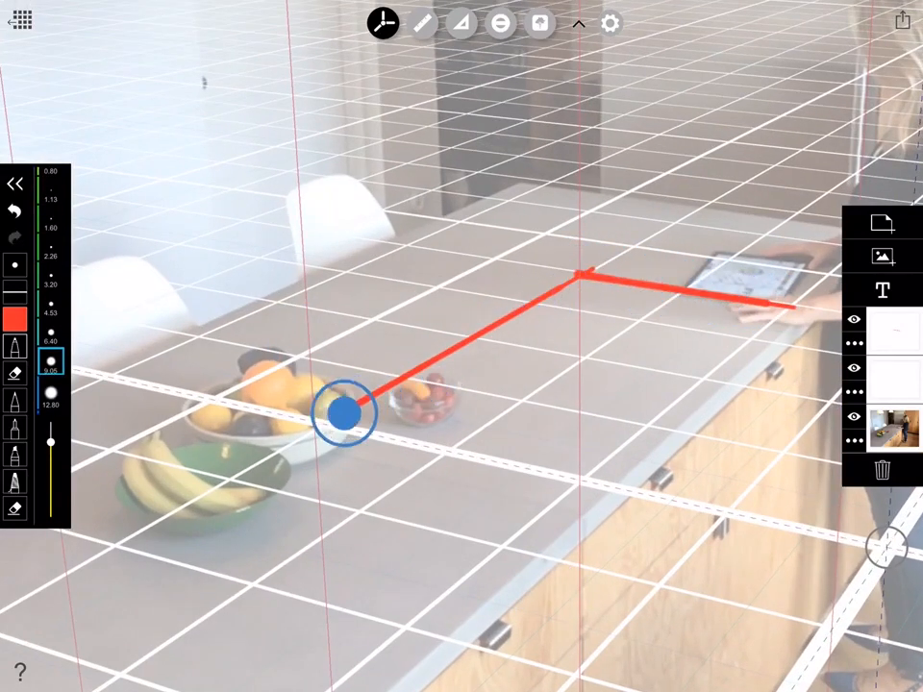